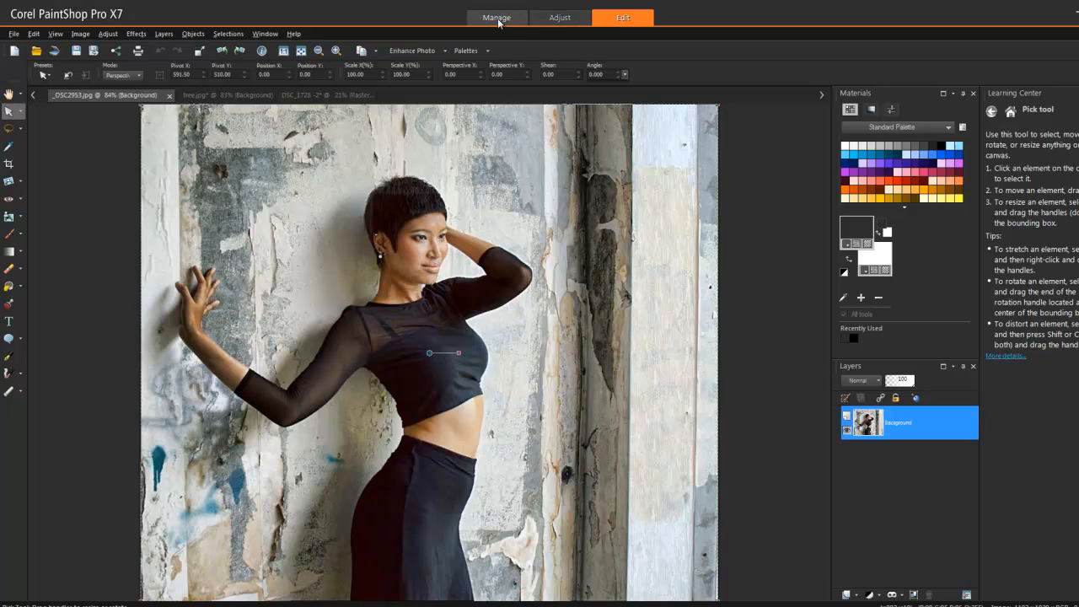
pyautogui.moveTo(560, 17)
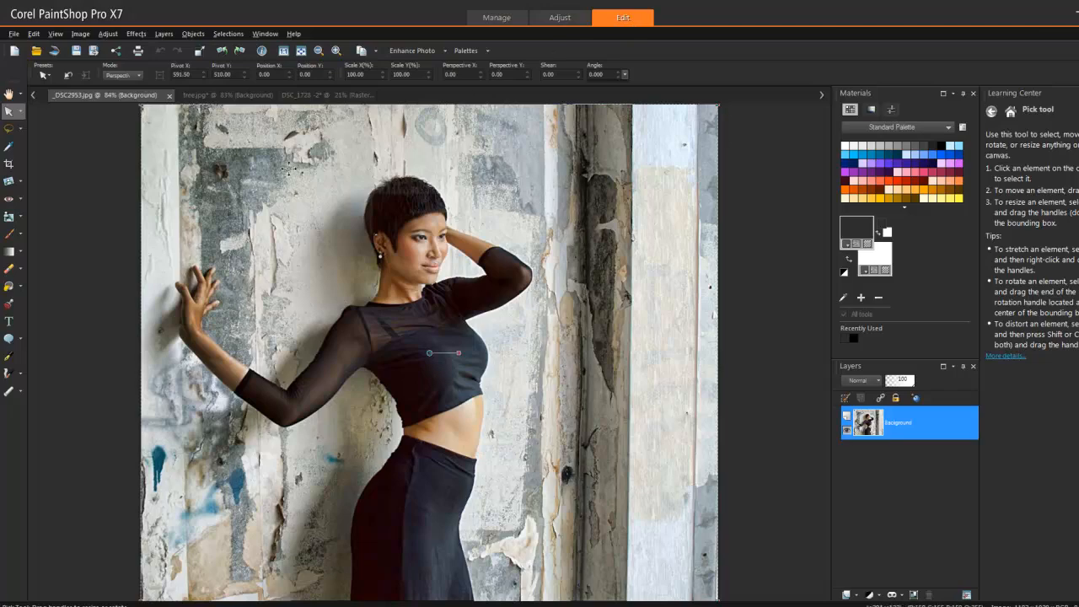
# Step: Make the tree.jpg landscape photo the active image
pyautogui.click(215, 94)
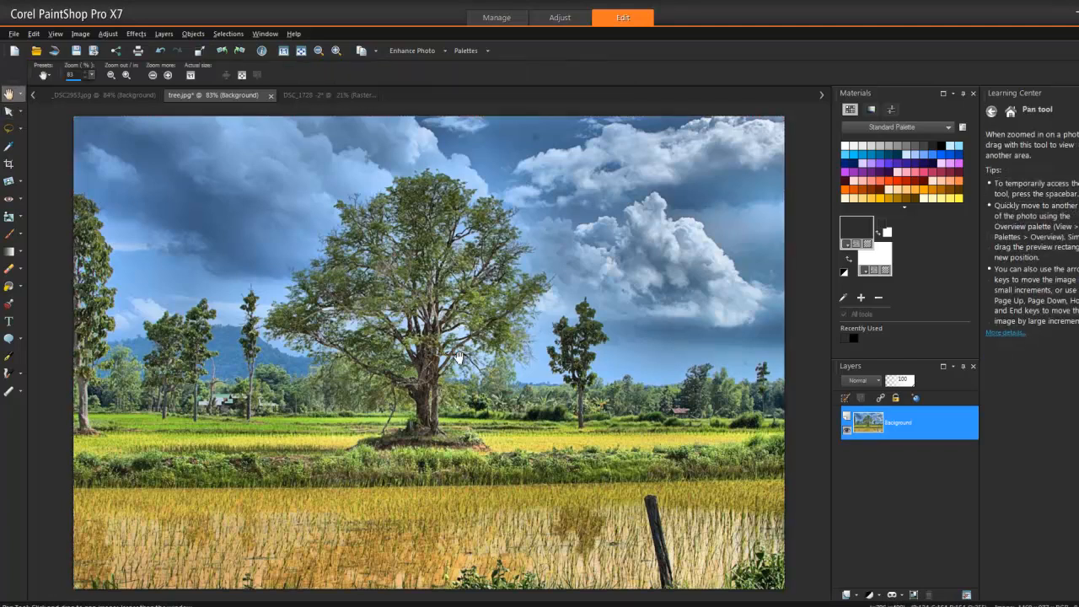
pyautogui.moveTo(486, 175)
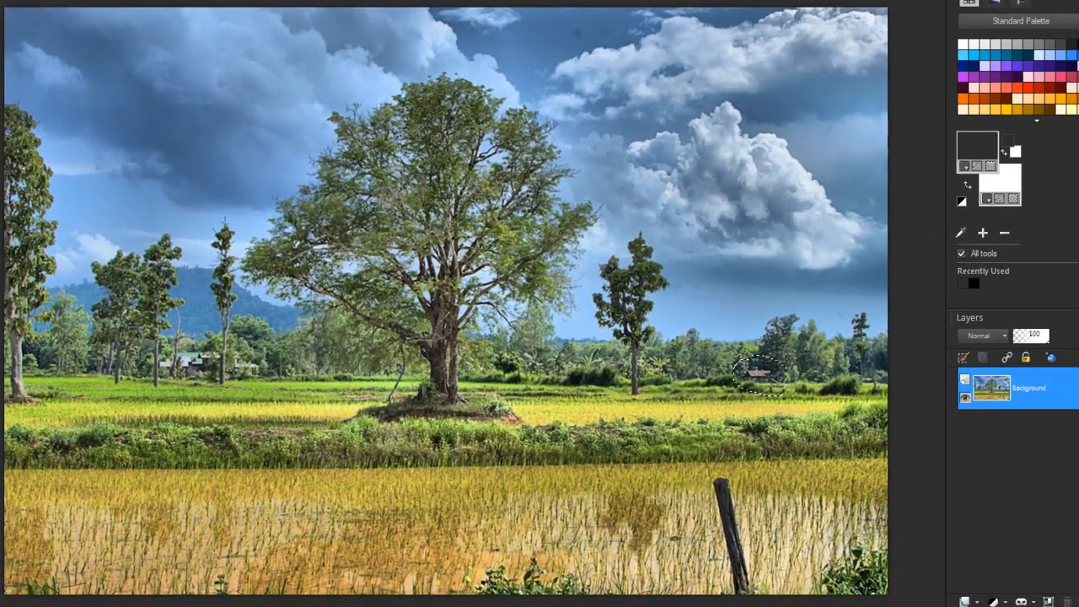
# Step: Select the Freehand Selection tool for outlining irregular areas of the tree photo
pyautogui.click(763, 378)
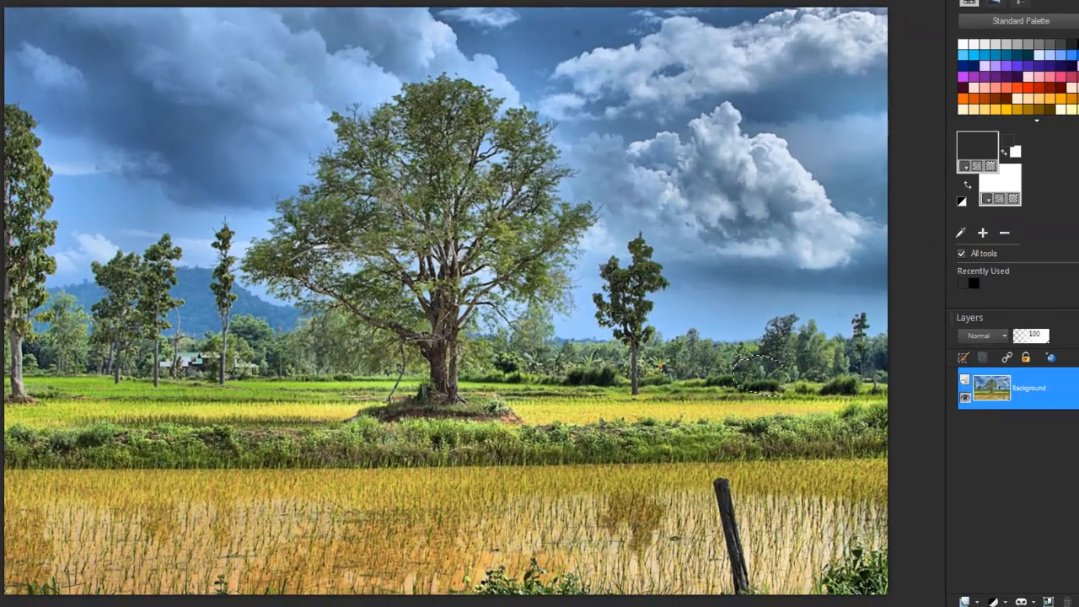
pyautogui.moveTo(317, 307)
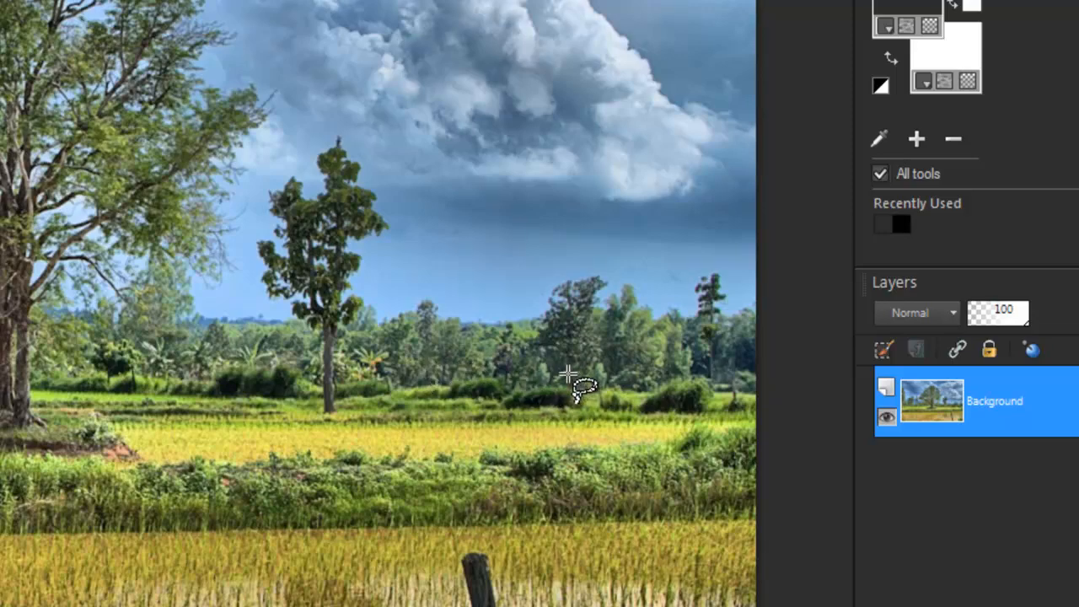
pyautogui.moveTo(560, 379)
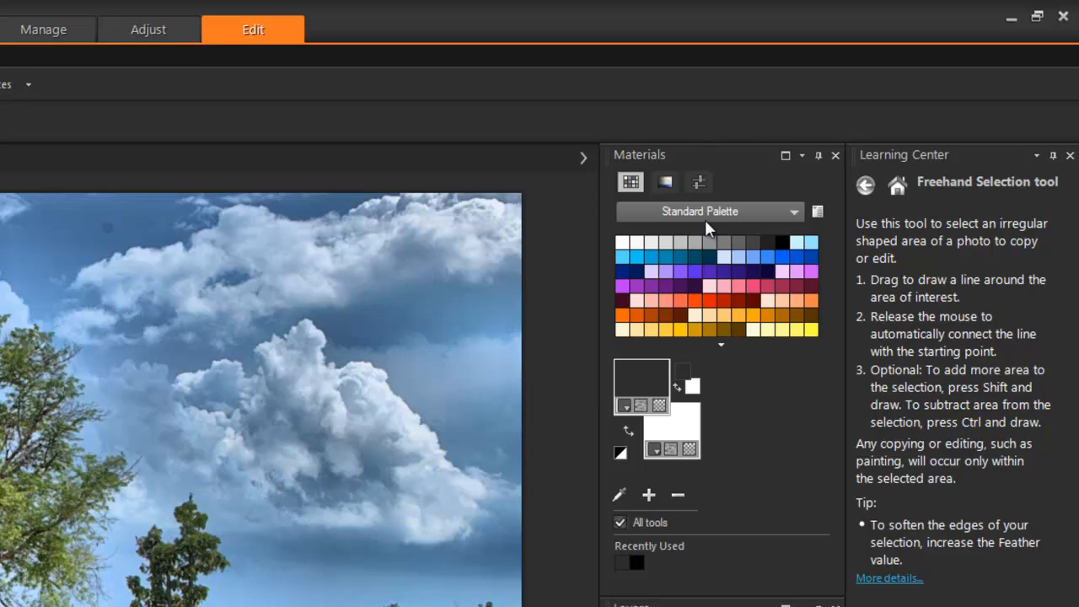
pyautogui.moveTo(649, 496)
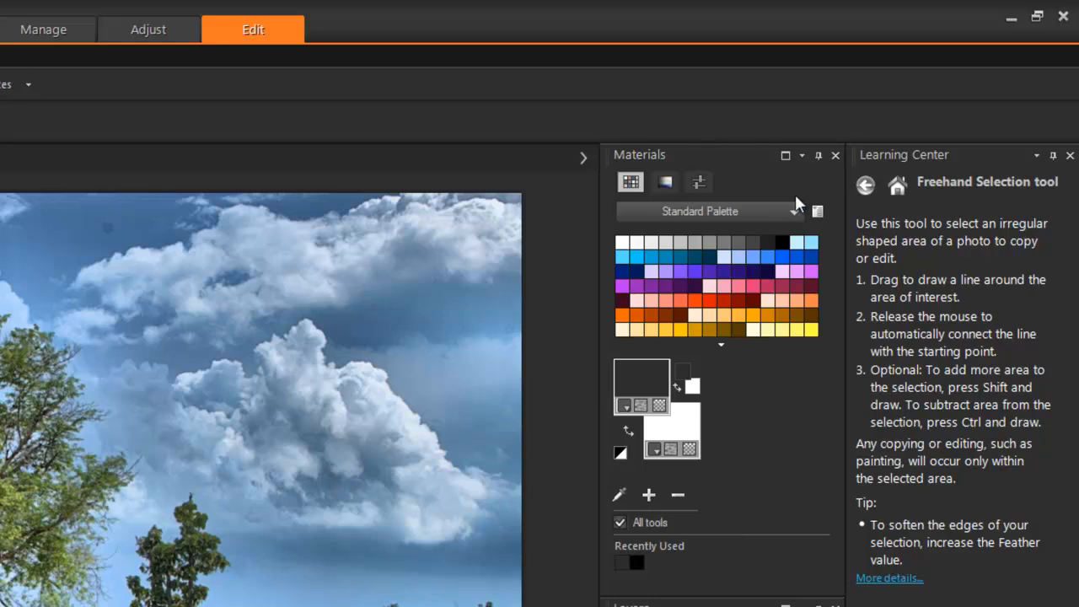
pyautogui.click(816, 213)
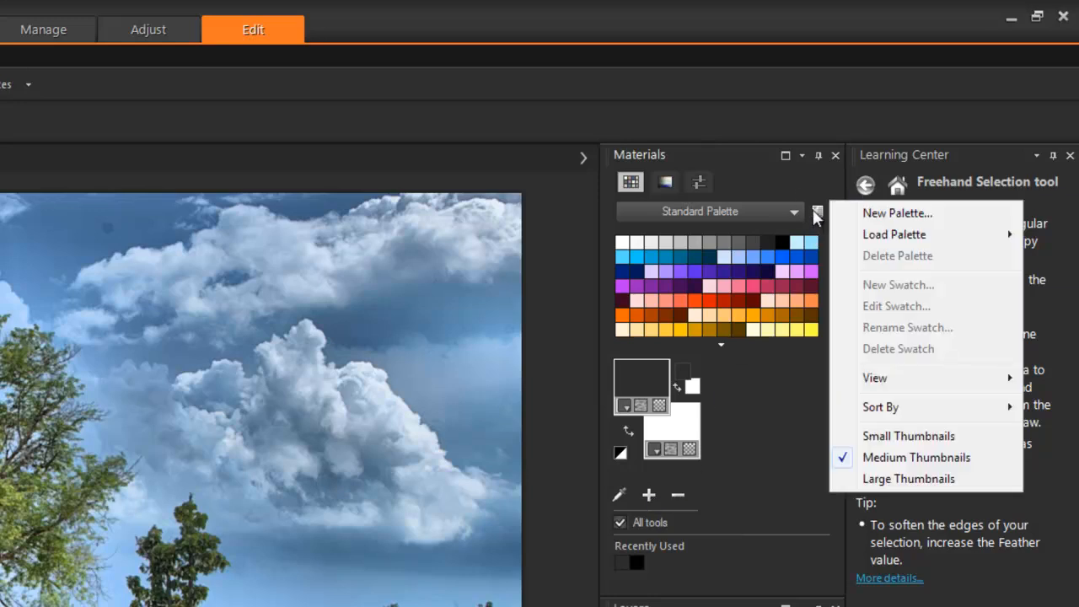
pyautogui.moveTo(885, 234)
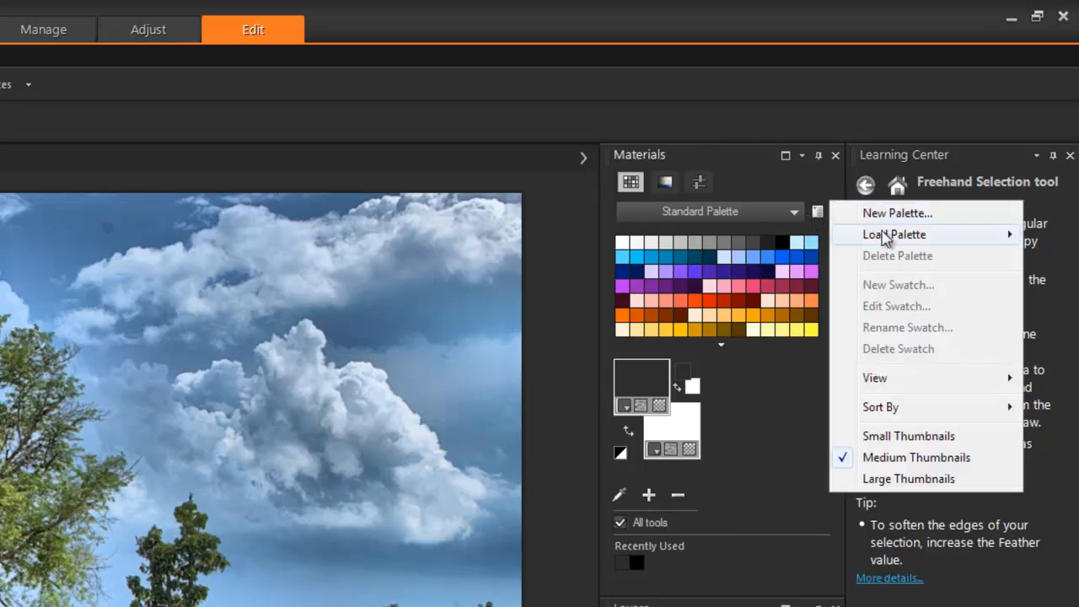
pyautogui.moveTo(897, 212)
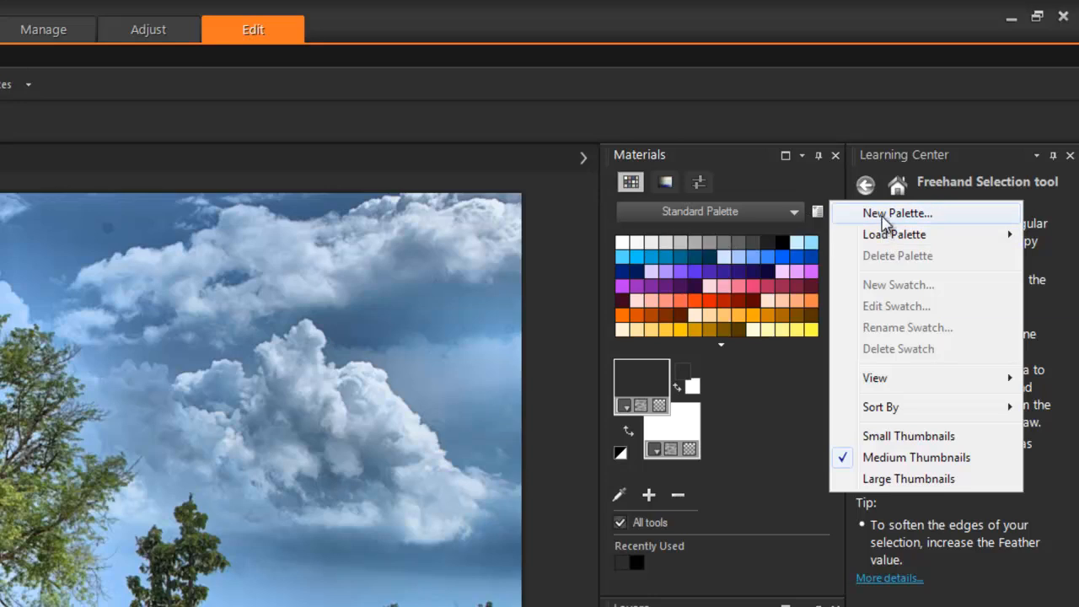
pyautogui.moveTo(736, 452)
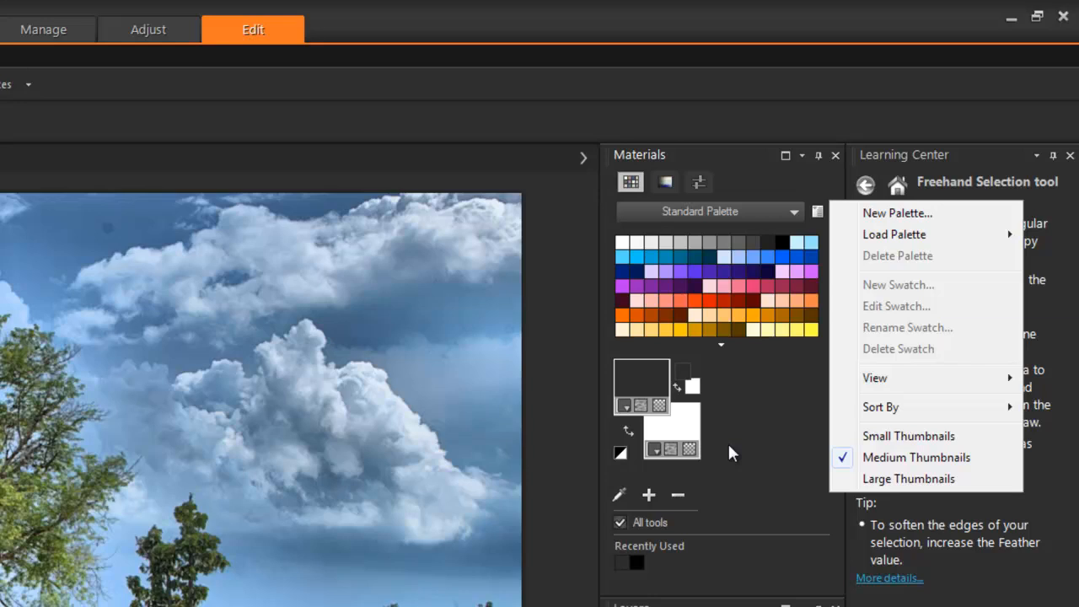
pyautogui.moveTo(739, 454)
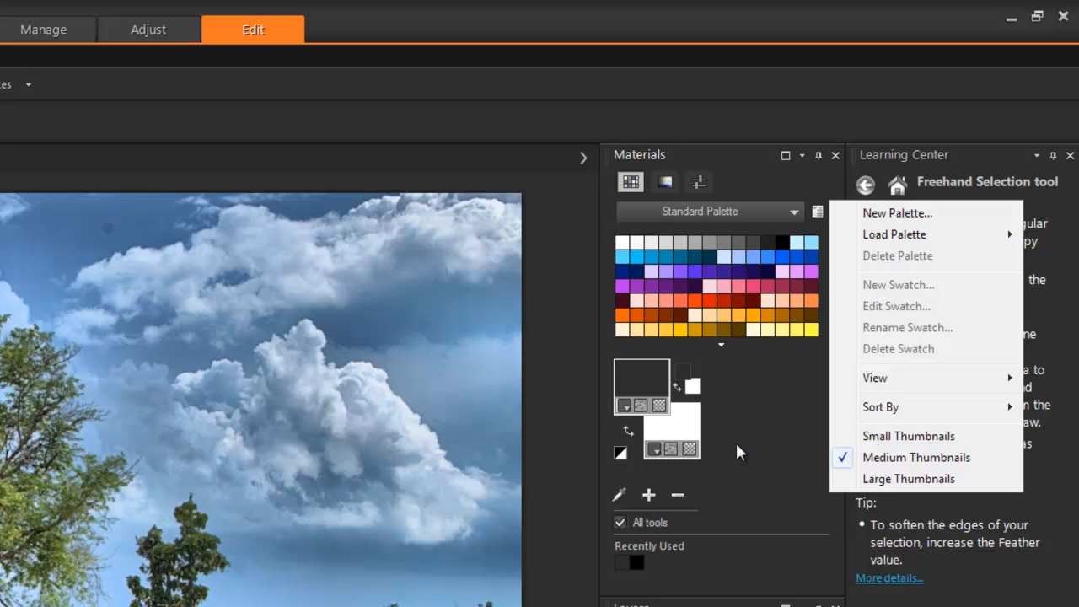
pyautogui.click(732, 453)
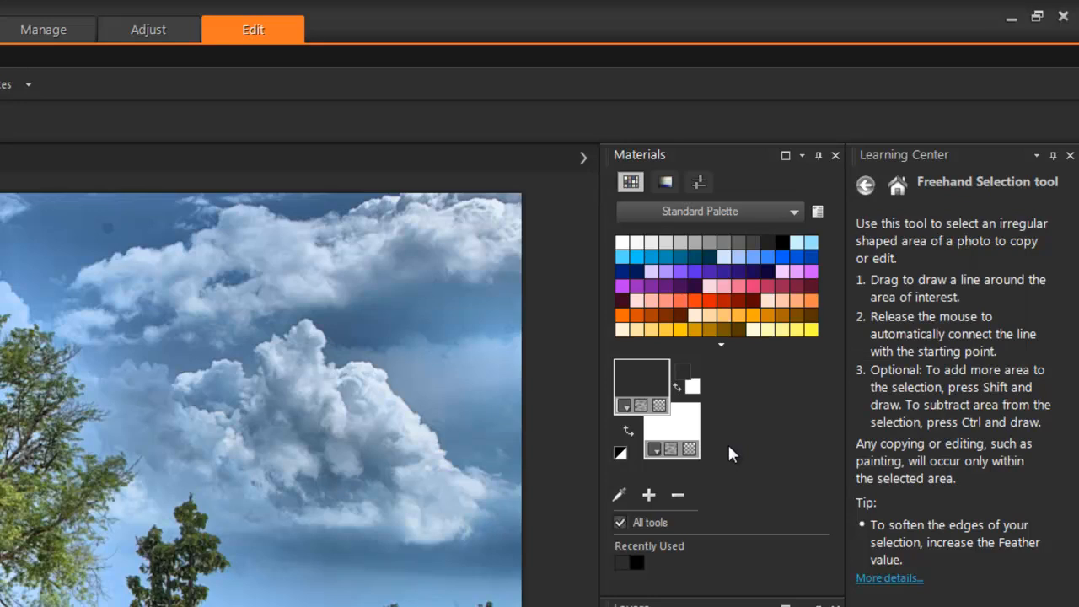
pyautogui.moveTo(701, 573)
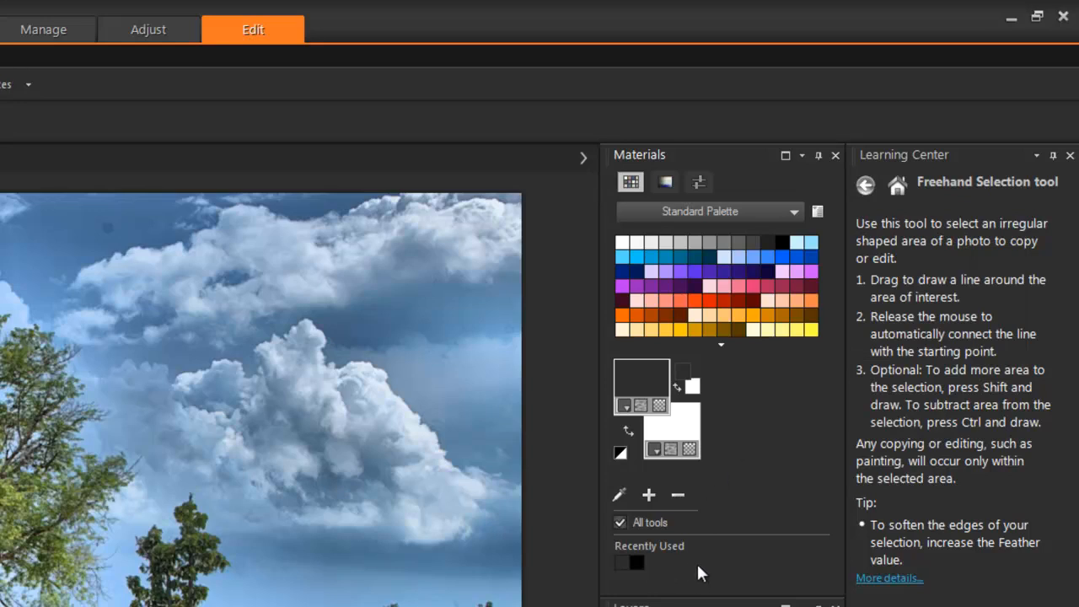
pyautogui.moveTo(688, 570)
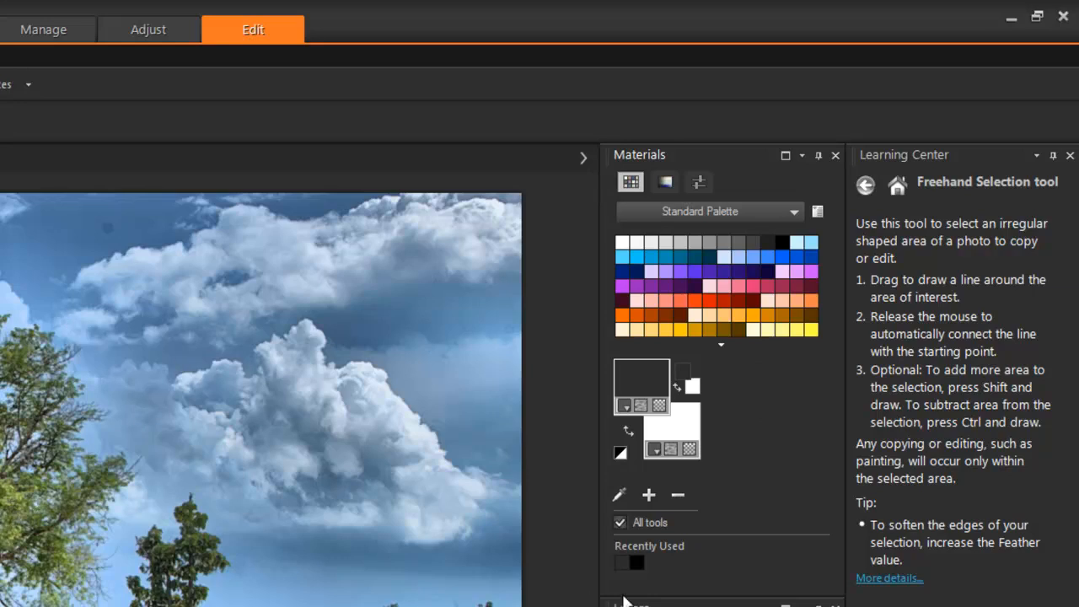
pyautogui.moveTo(651, 570)
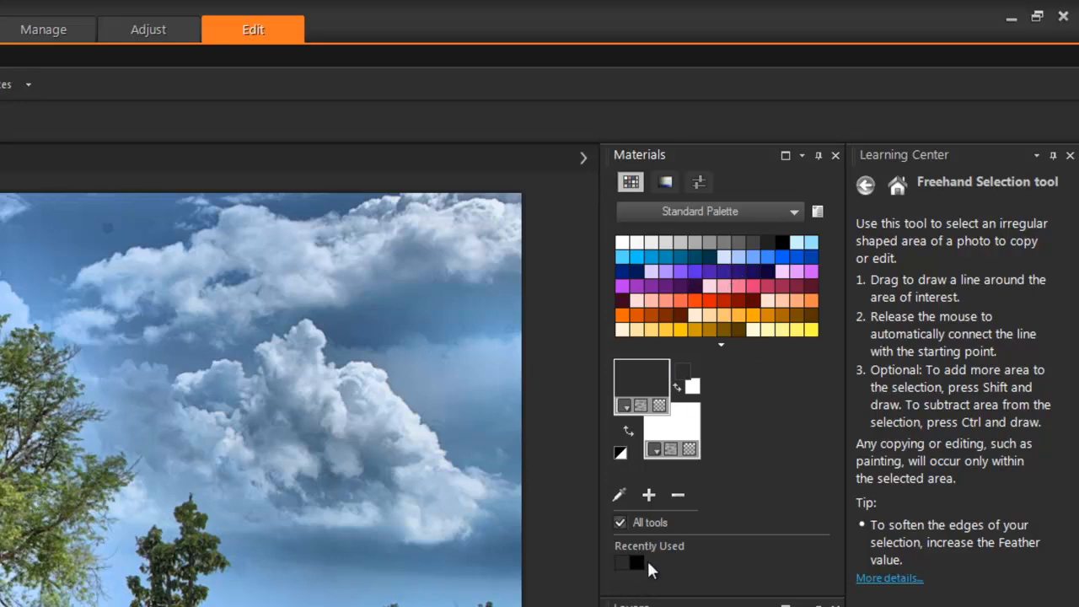
pyautogui.moveTo(683, 591)
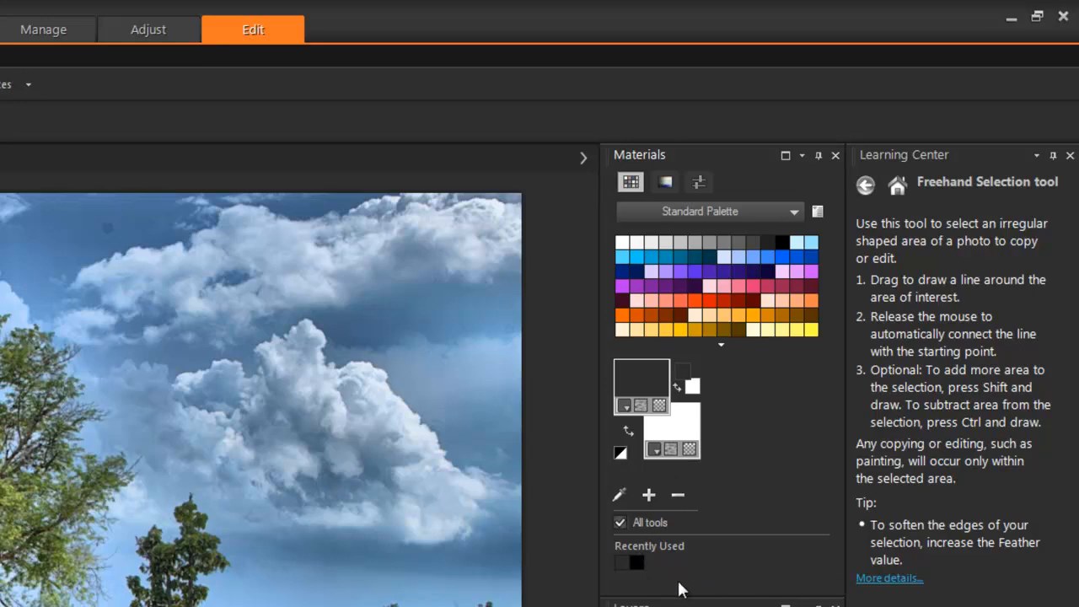
pyautogui.moveTo(623, 498)
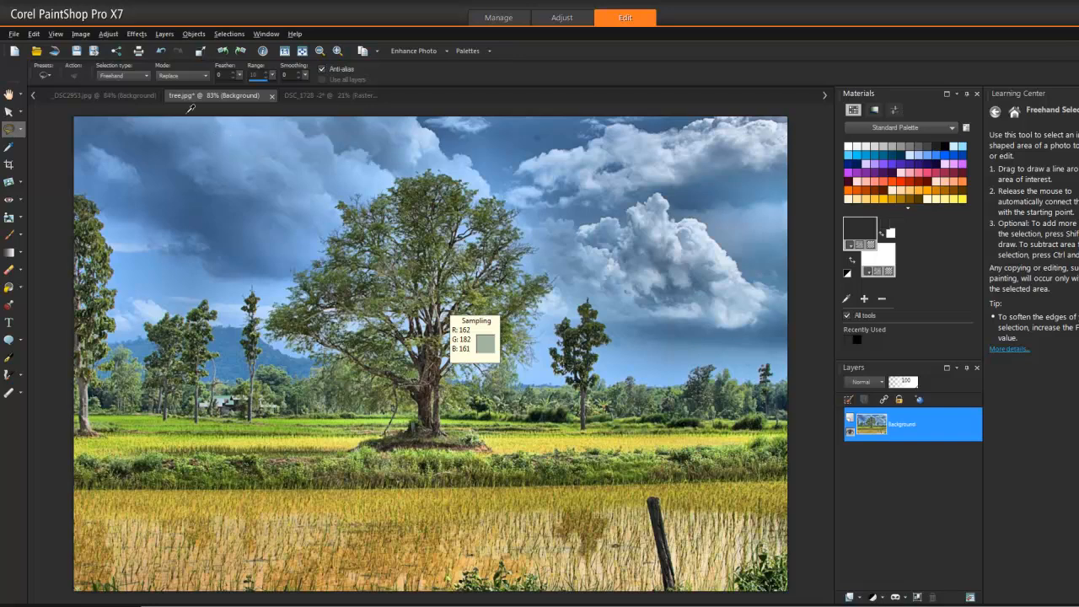
pyautogui.moveTo(193, 107)
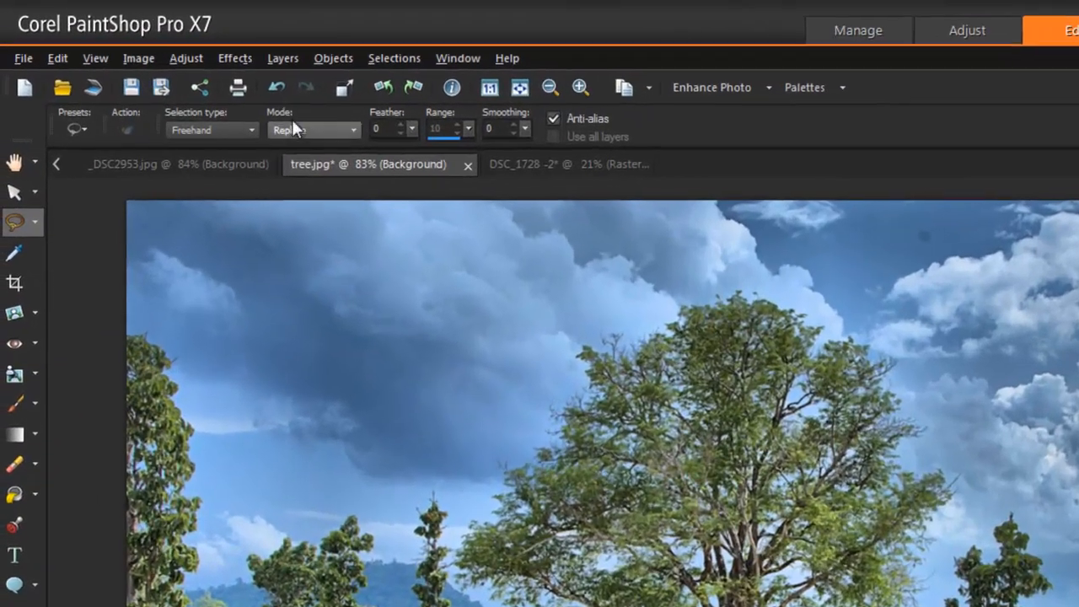
# Step: Bring up the Vignette effect dialog from Effects > Photo Effects
pyautogui.click(234, 57)
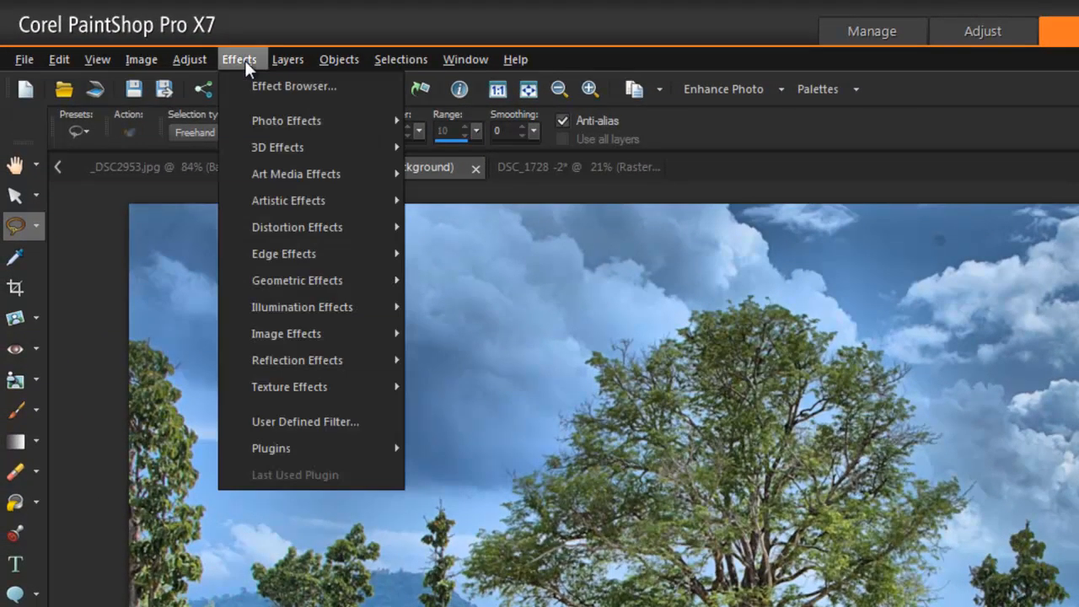
pyautogui.moveTo(286, 122)
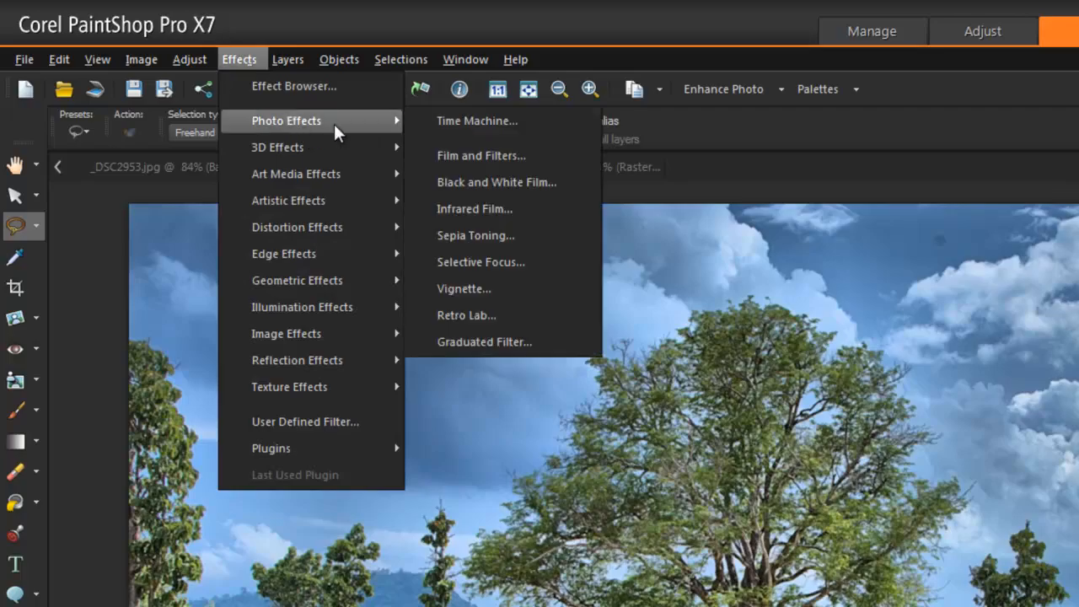
pyautogui.click(464, 289)
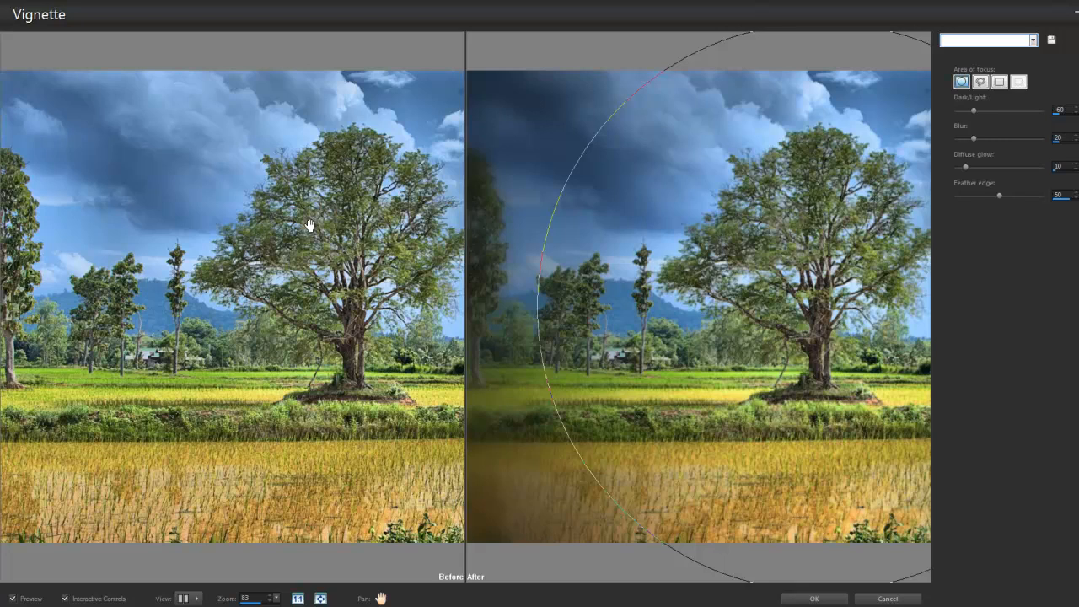
pyautogui.moveTo(658, 229)
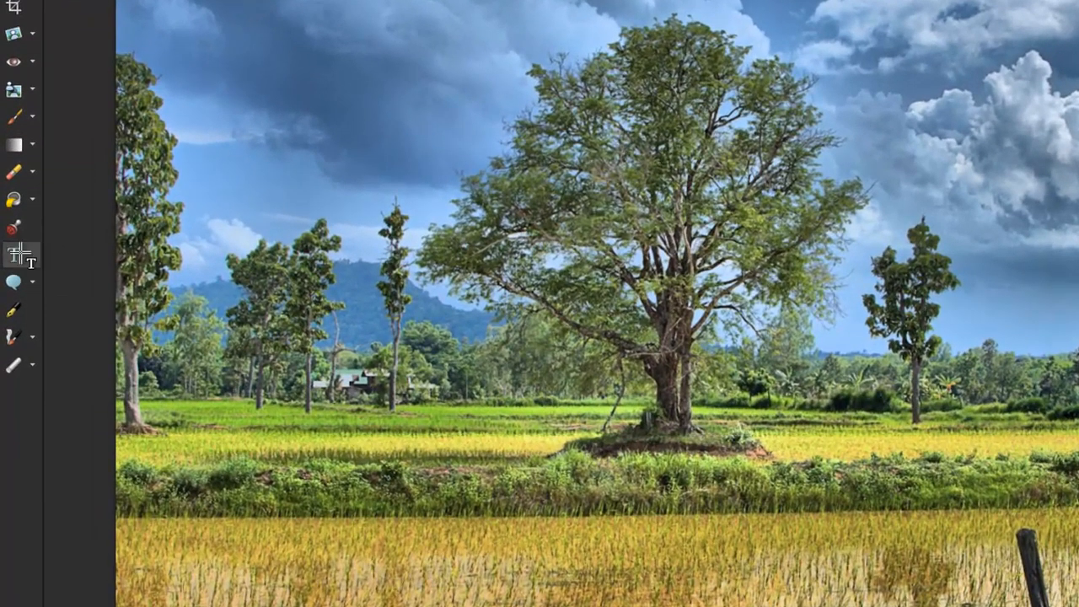
# Step: Add large white 'gripps' text across the motorbike photo
pyautogui.click(413, 27)
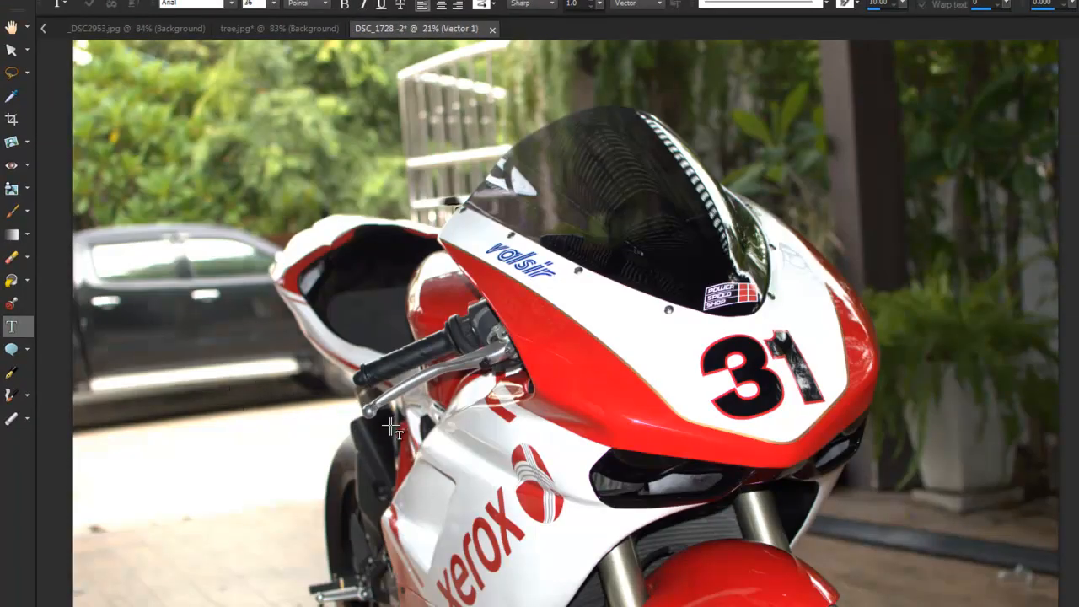
pyautogui.write('go')
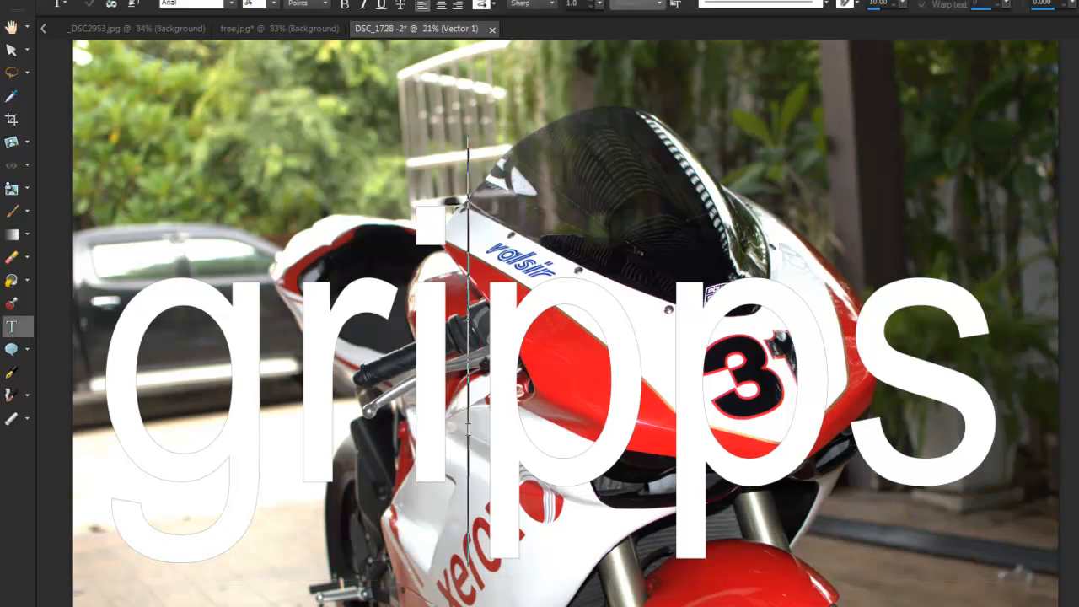
pyautogui.moveTo(109, 5)
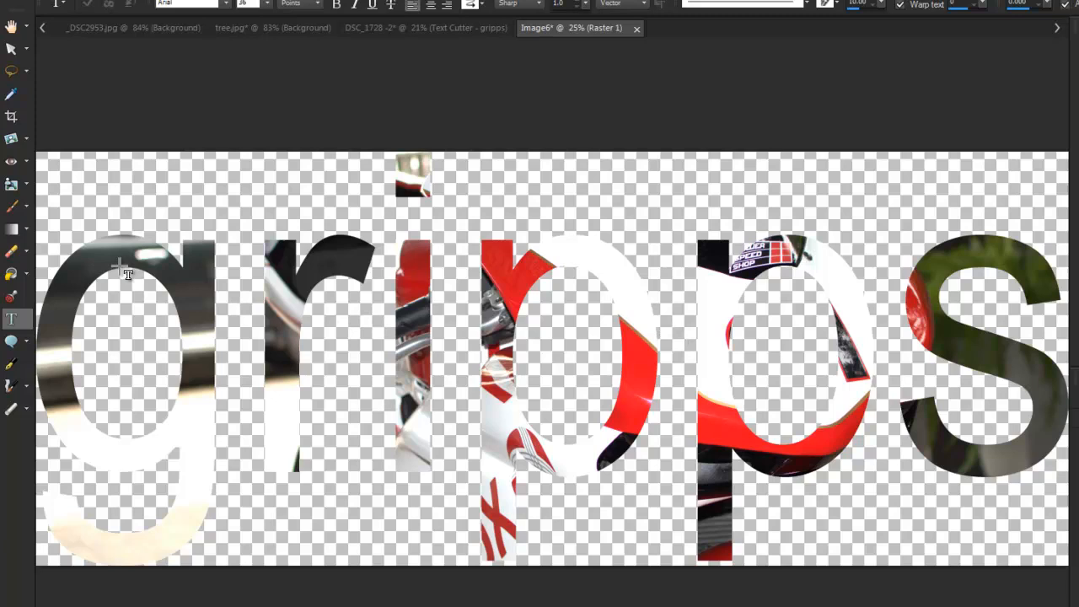
pyautogui.moveTo(823, 283)
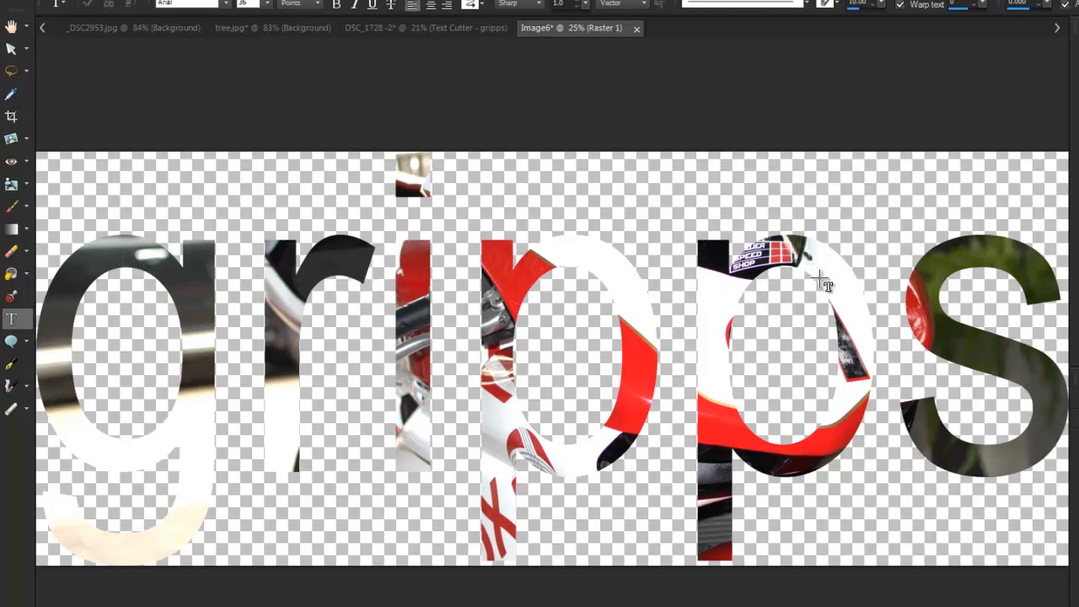
pyautogui.moveTo(857, 356)
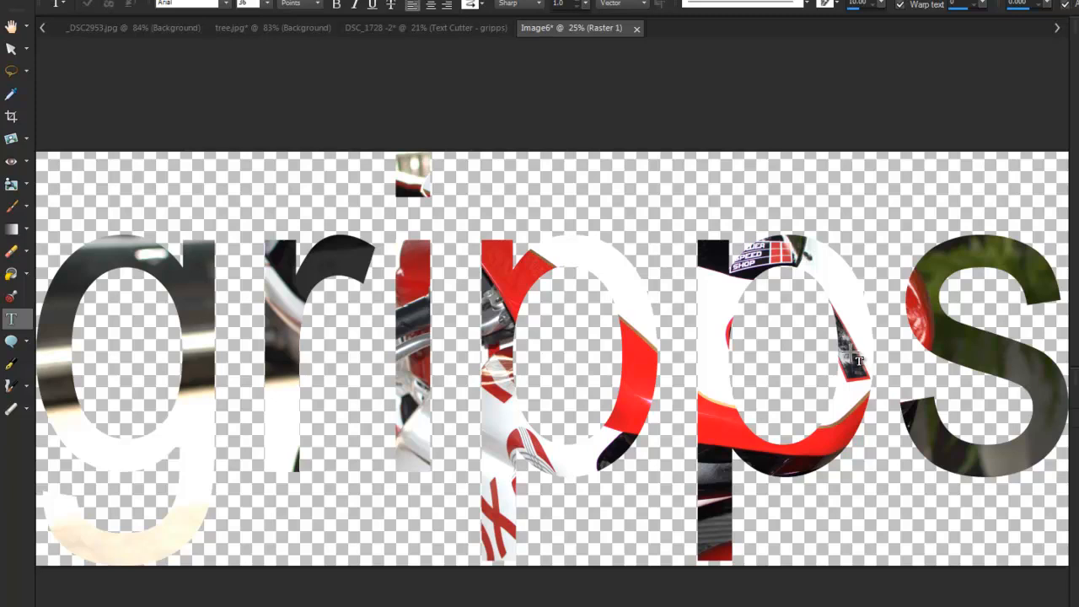
pyautogui.moveTo(817, 137)
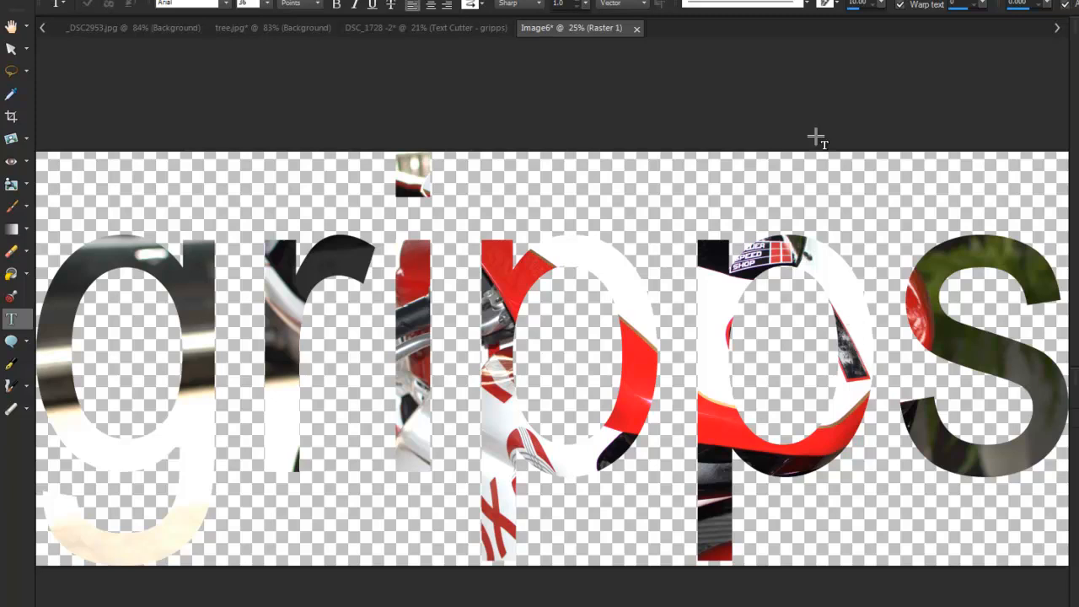
# Step: Return to the original motorbike photo after cutting the 'gripps' letters into a new image
pyautogui.click(413, 27)
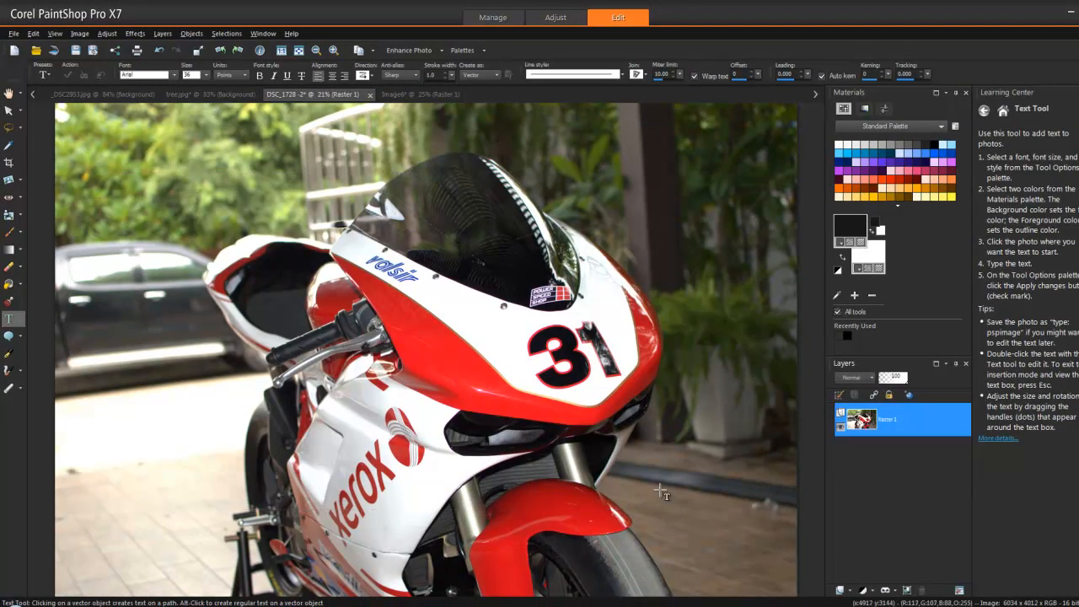
pyautogui.moveTo(421, 368)
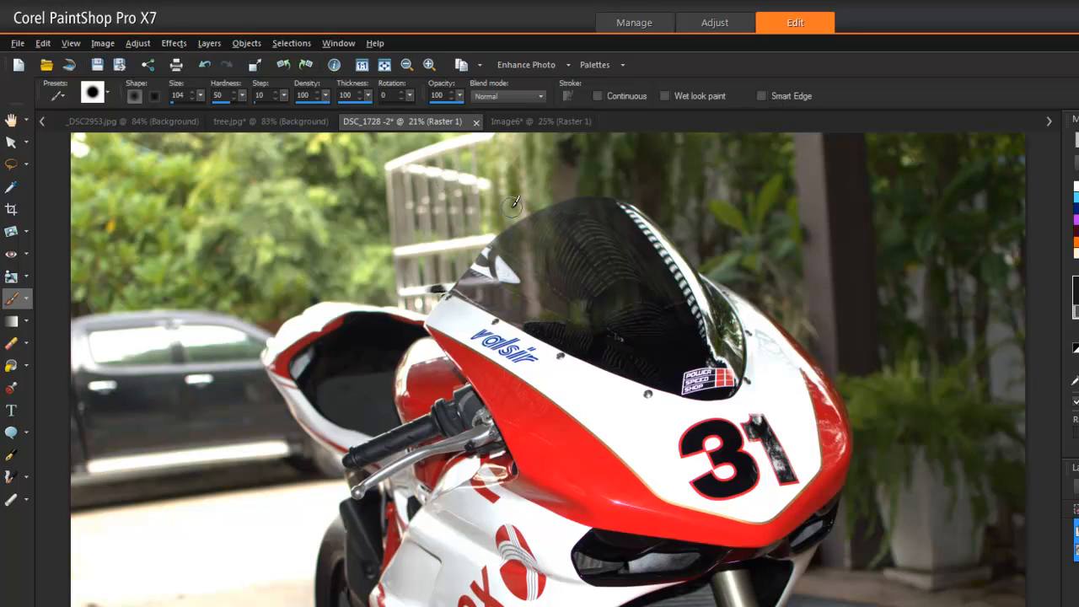
pyautogui.moveTo(431, 302)
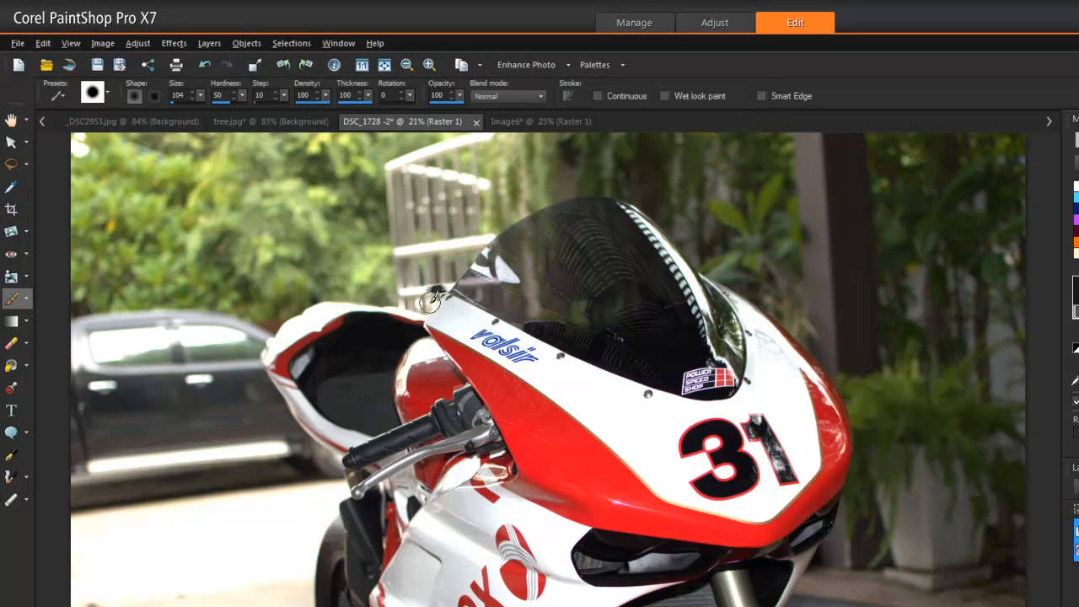
pyautogui.moveTo(614, 202)
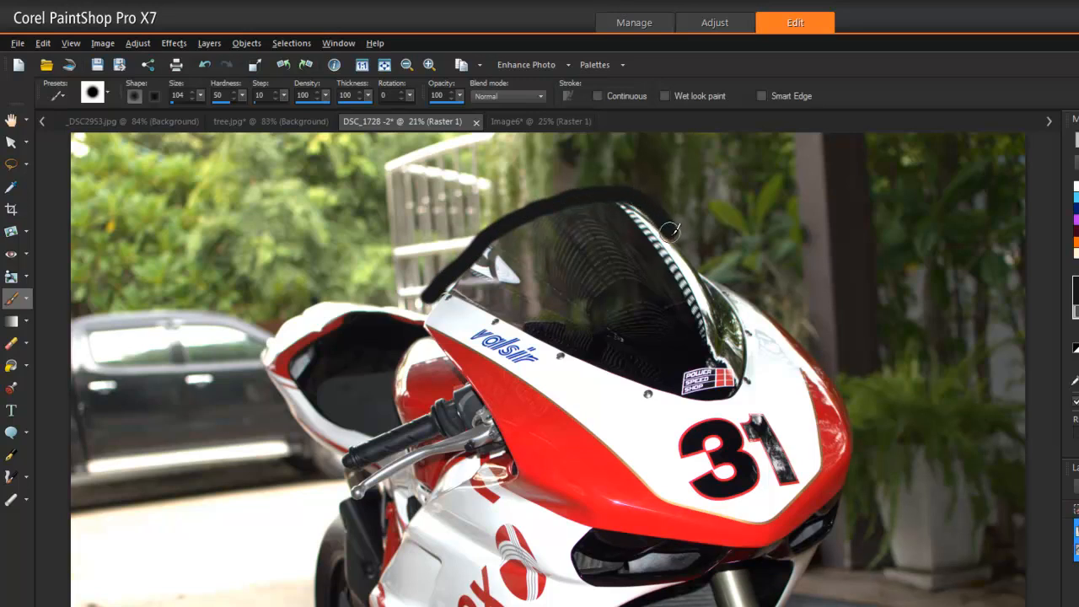
pyautogui.moveTo(717, 269)
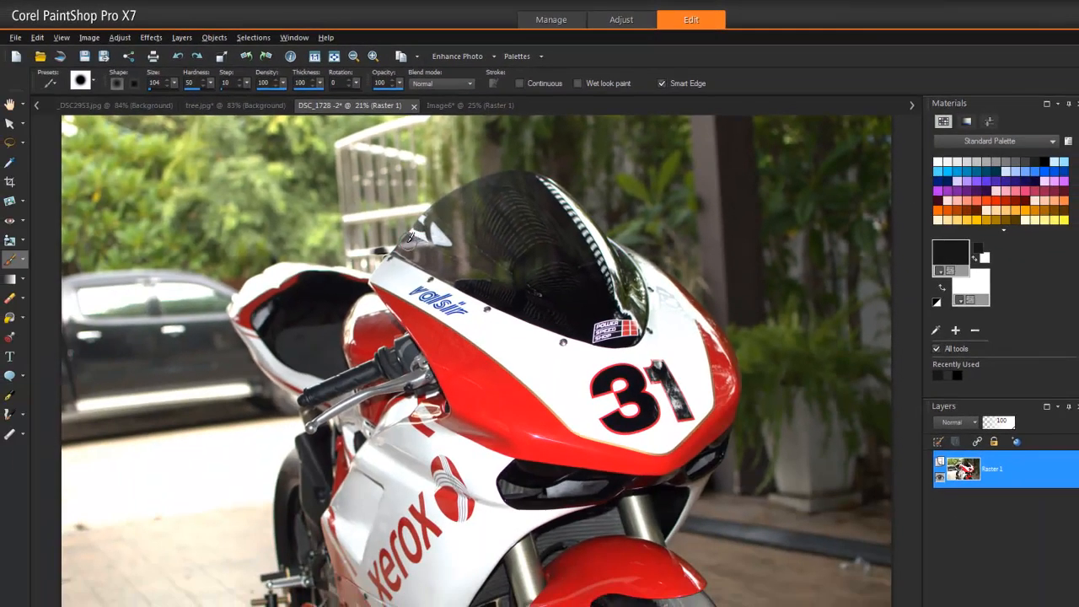
pyautogui.moveTo(387, 246)
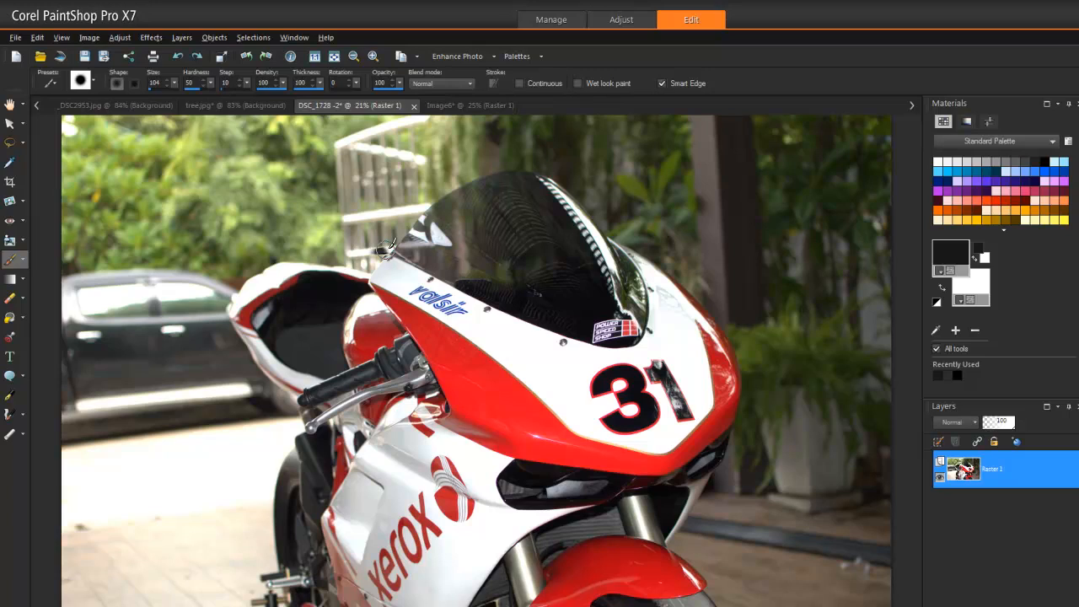
pyautogui.moveTo(386, 250)
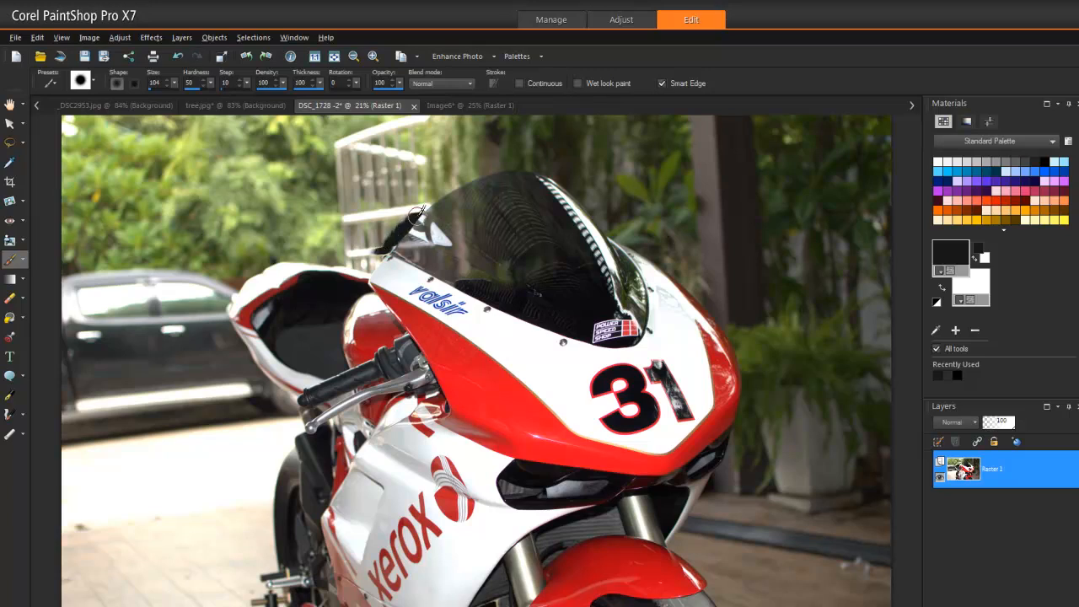
pyautogui.moveTo(442, 194)
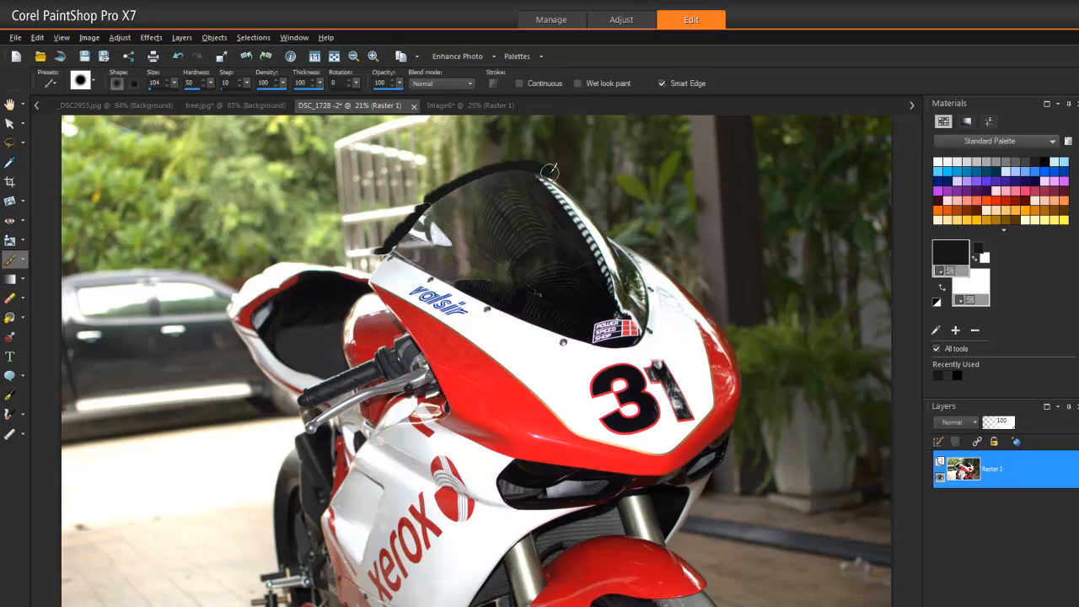
pyautogui.moveTo(479, 194)
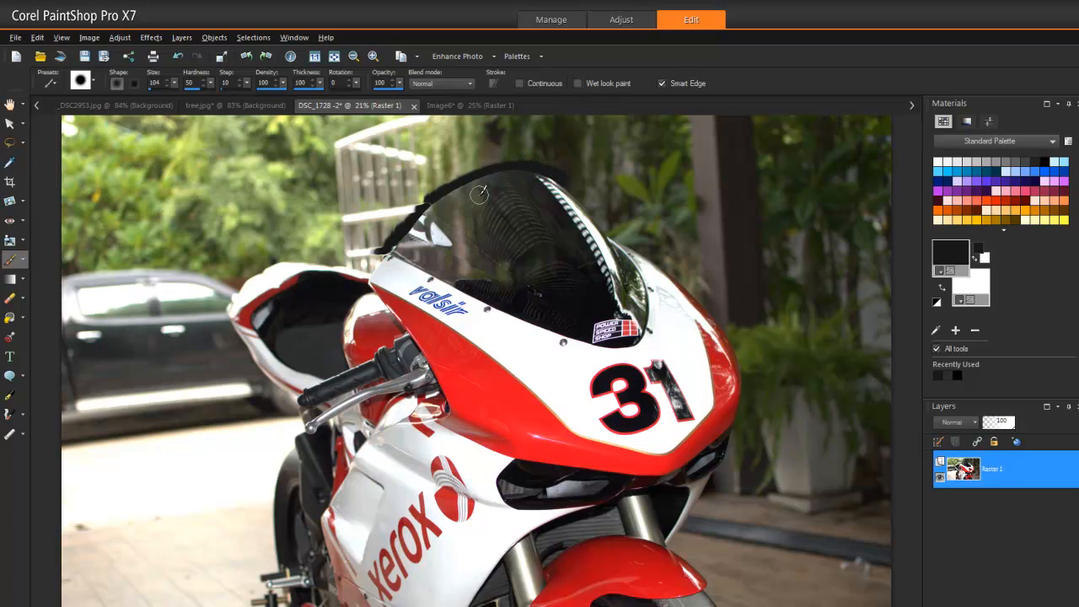
pyautogui.moveTo(403, 223)
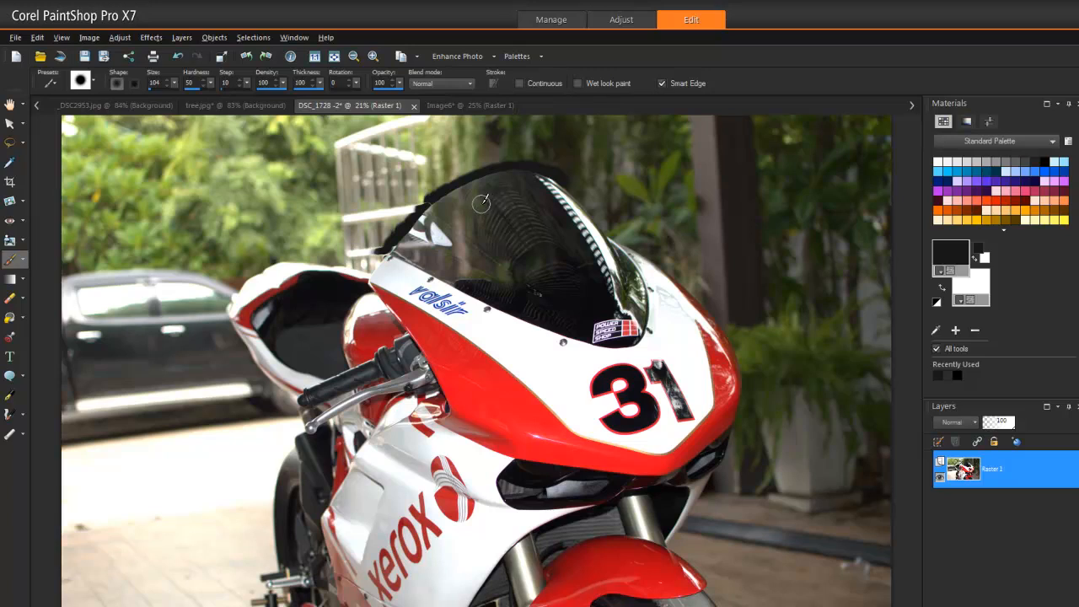
pyautogui.moveTo(455, 206)
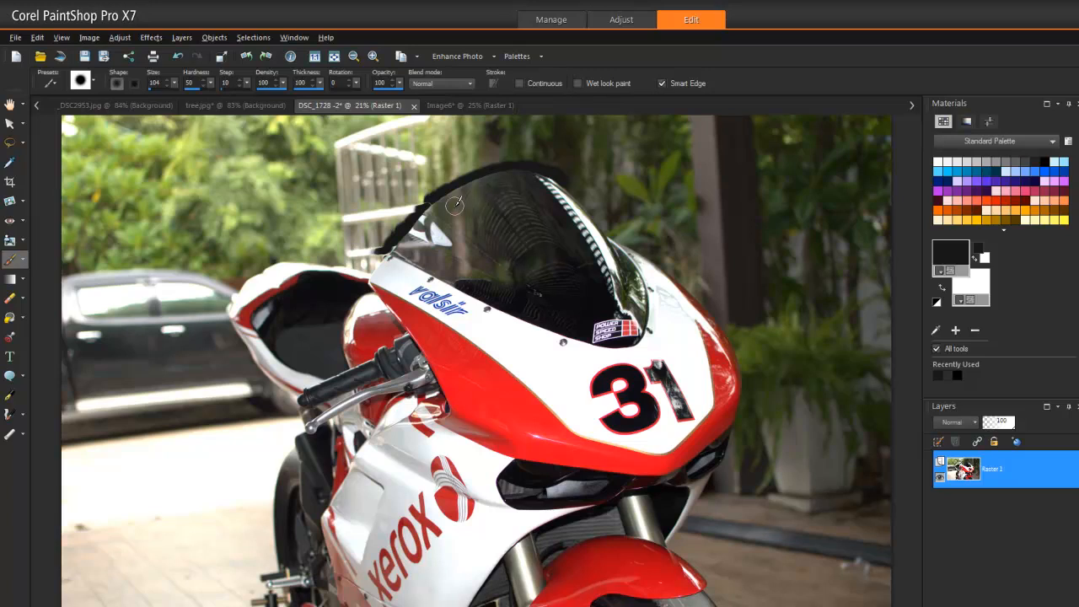